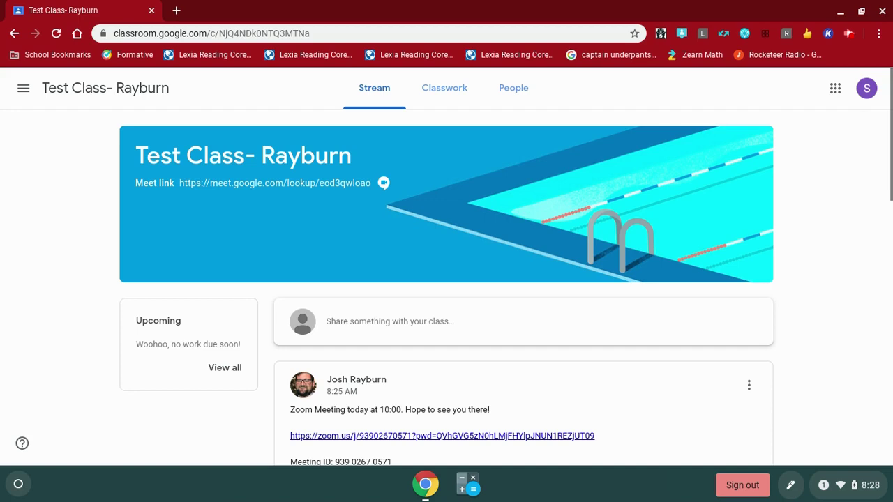
# - Scroll the class Stream down to the Zoom meeting post with link, ID and password
pyautogui.scroll(-3)
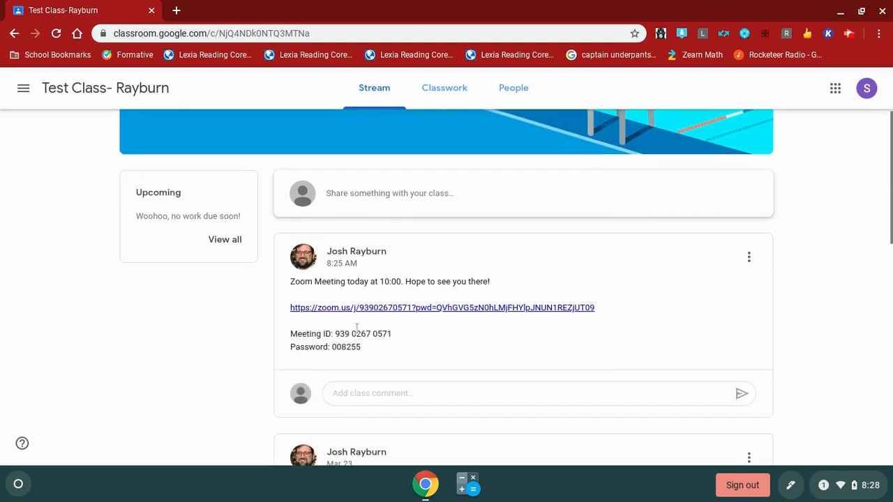
pyautogui.moveTo(358, 319)
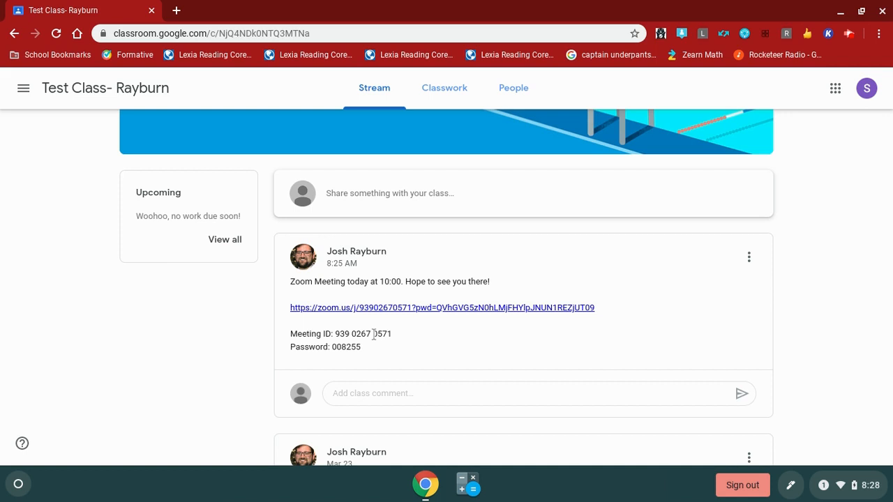
pyautogui.moveTo(389, 320)
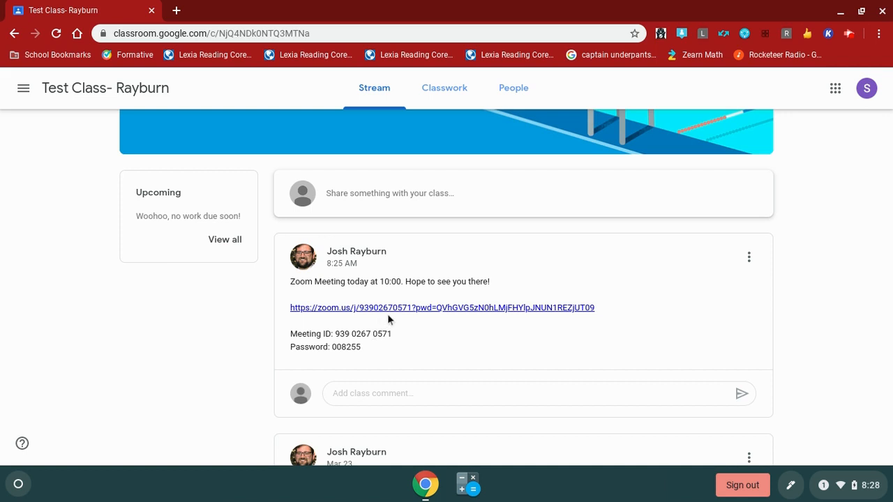
pyautogui.moveTo(390, 308)
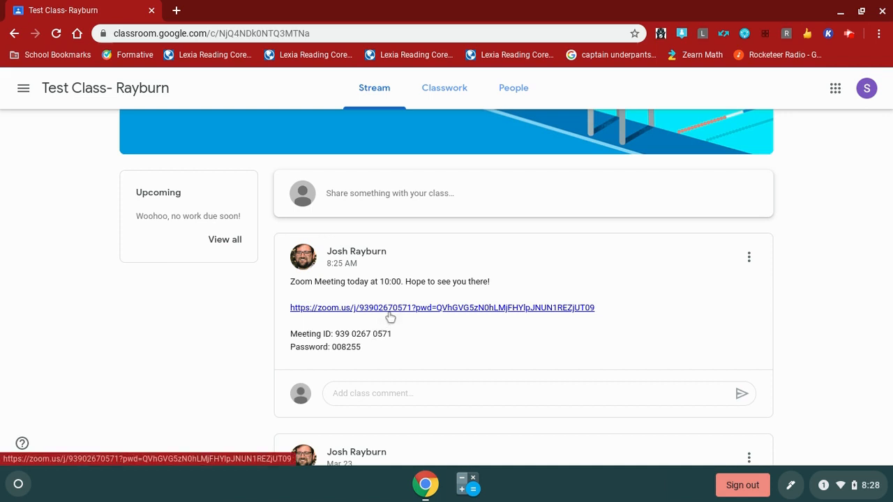
# - Follow the zoom.us meeting link and add the Zoom app from the Chrome Web Store
pyautogui.click(441, 308)
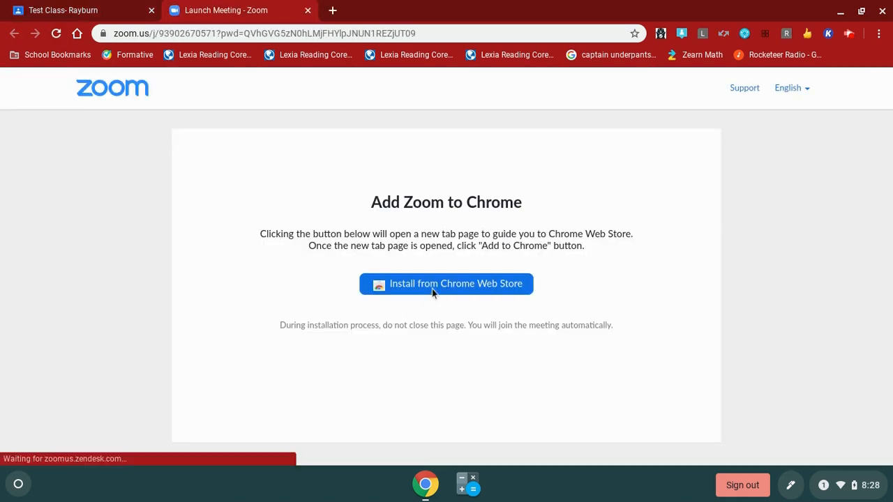
pyautogui.click(445, 284)
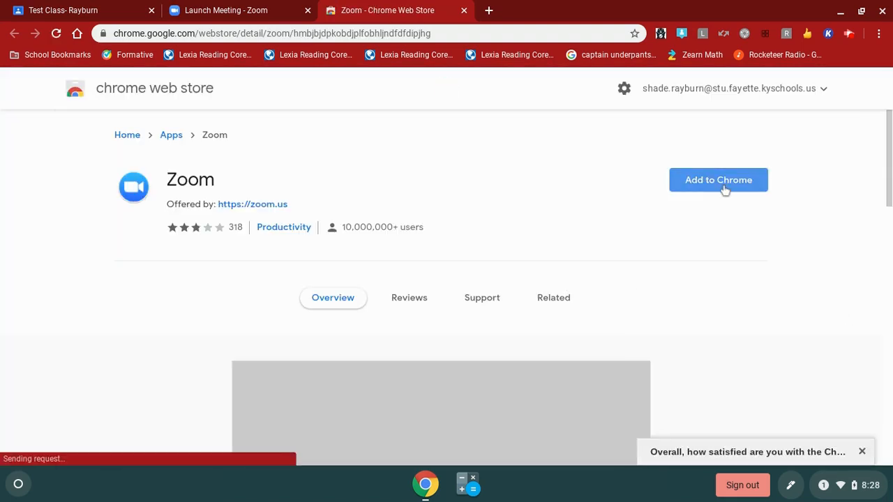
pyautogui.click(718, 179)
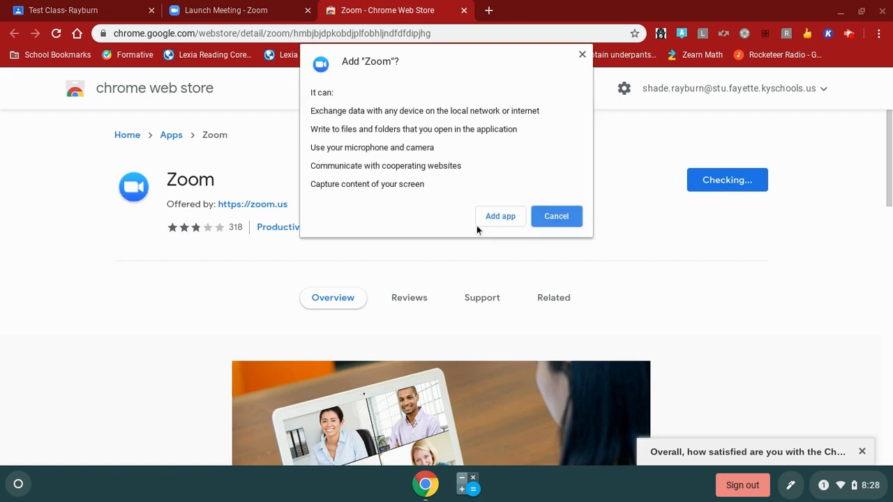
pyautogui.moveTo(499, 223)
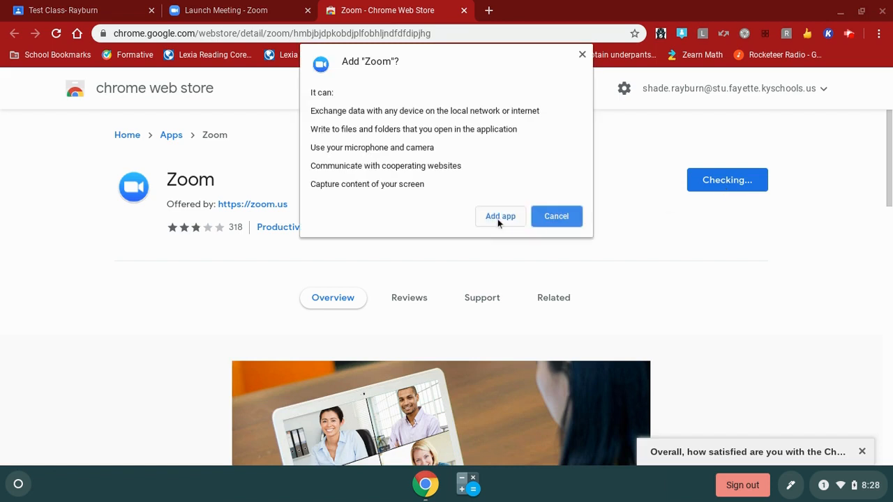
pyautogui.click(499, 216)
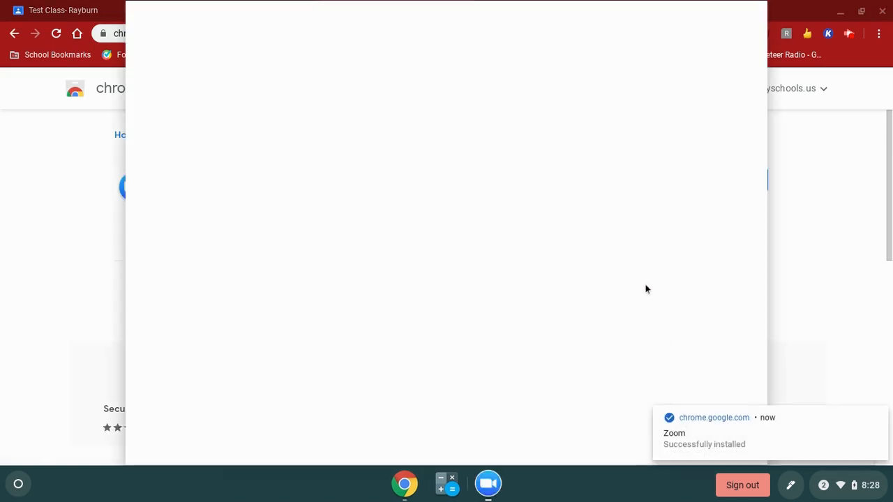
pyautogui.click(488, 483)
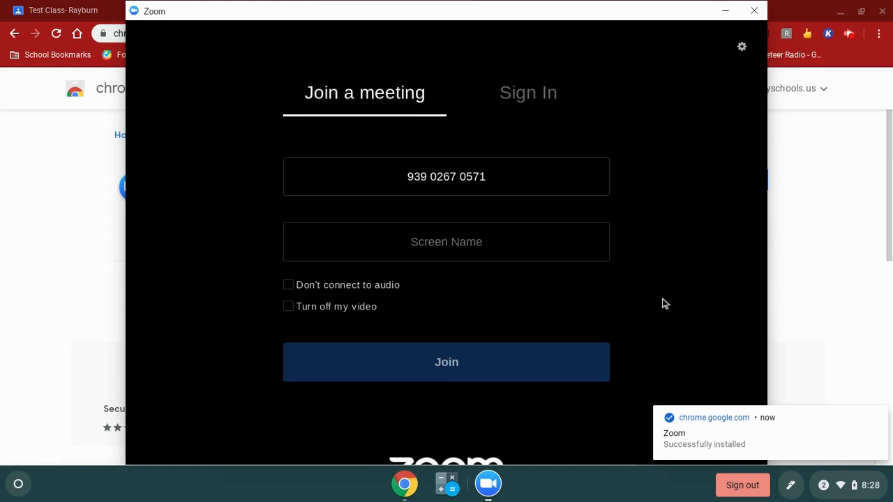
pyautogui.click(446, 242)
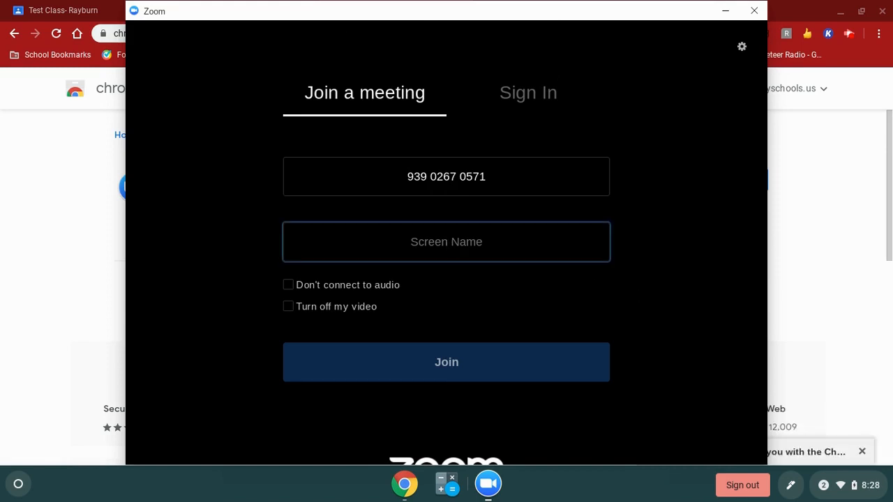
pyautogui.write('Student Name')
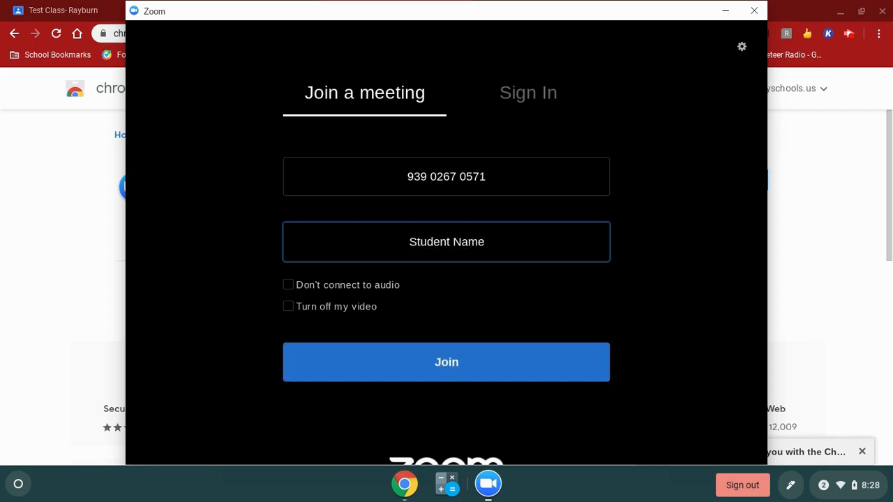
pyautogui.moveTo(446, 362)
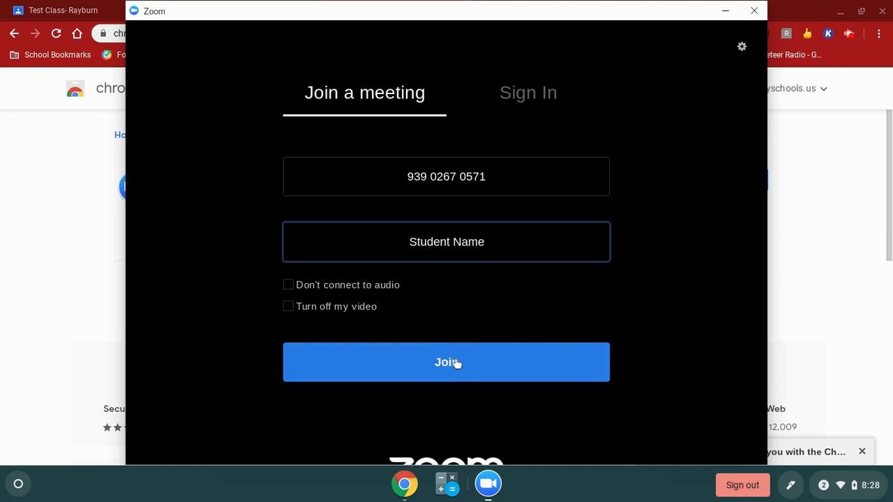
pyautogui.click(446, 362)
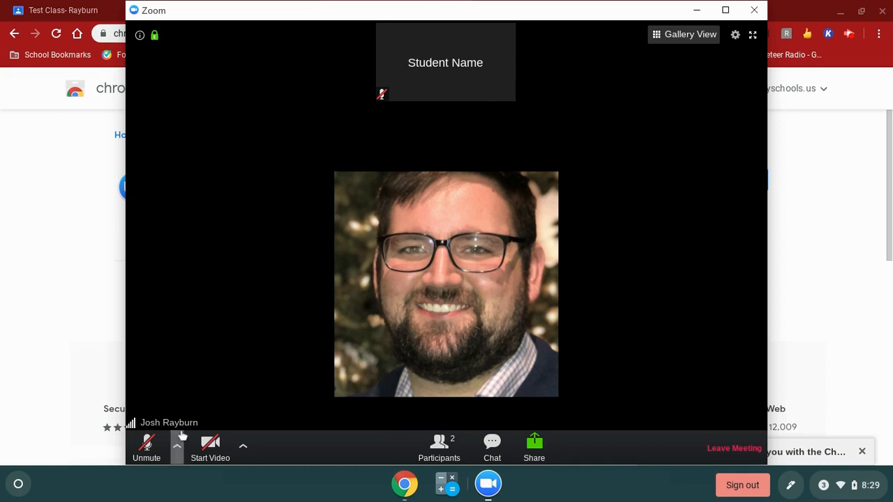
pyautogui.moveTo(147, 443)
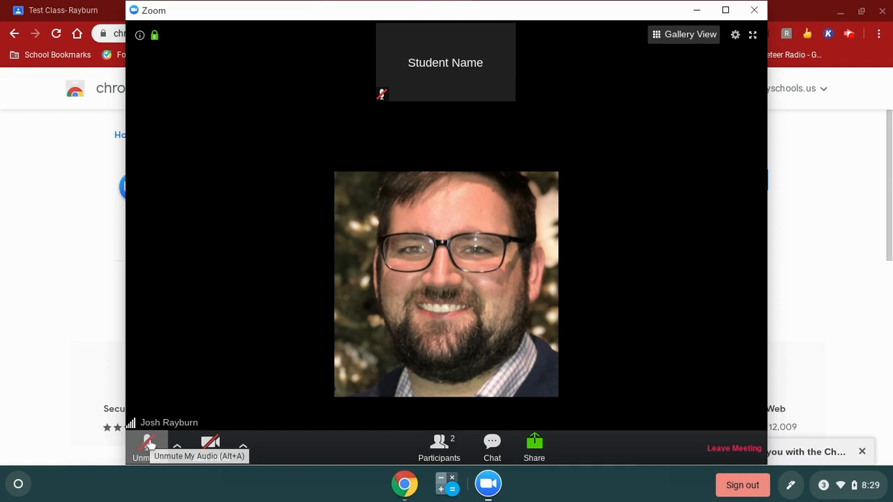
# - Unmute the microphone, turn the camera on then off, and open the meeting chat
pyautogui.click(147, 443)
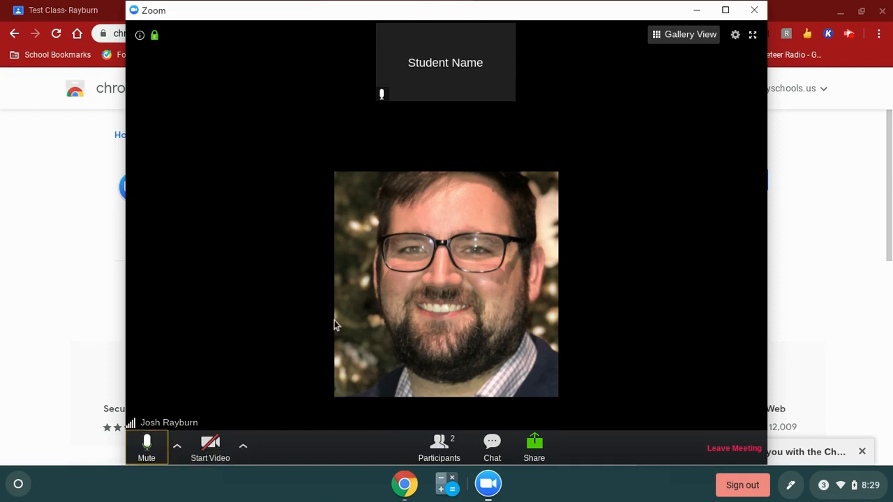
pyautogui.moveTo(157, 418)
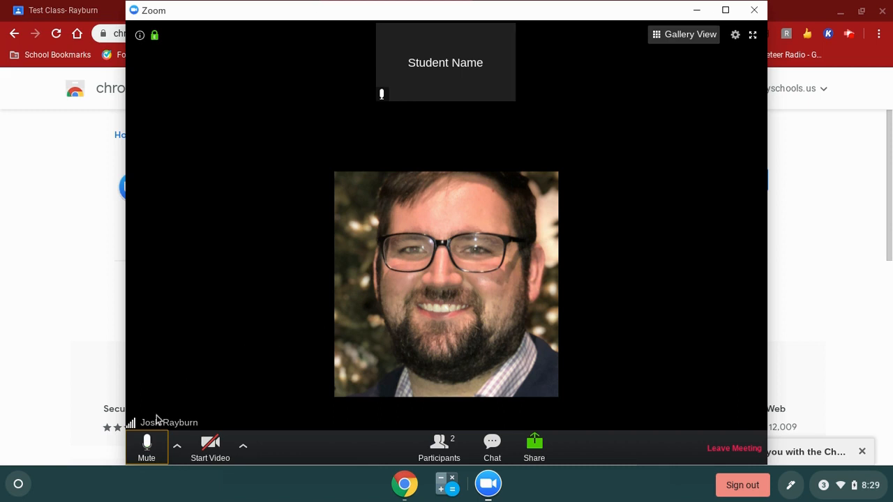
pyautogui.moveTo(210, 443)
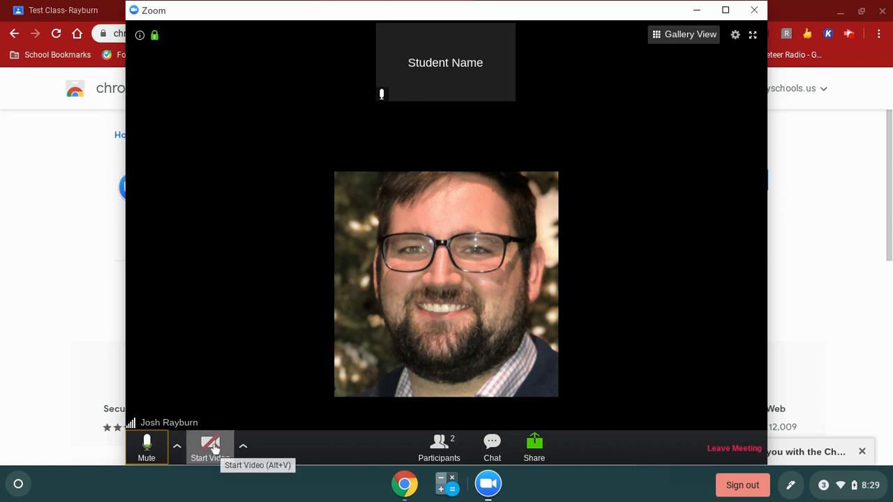
pyautogui.click(210, 446)
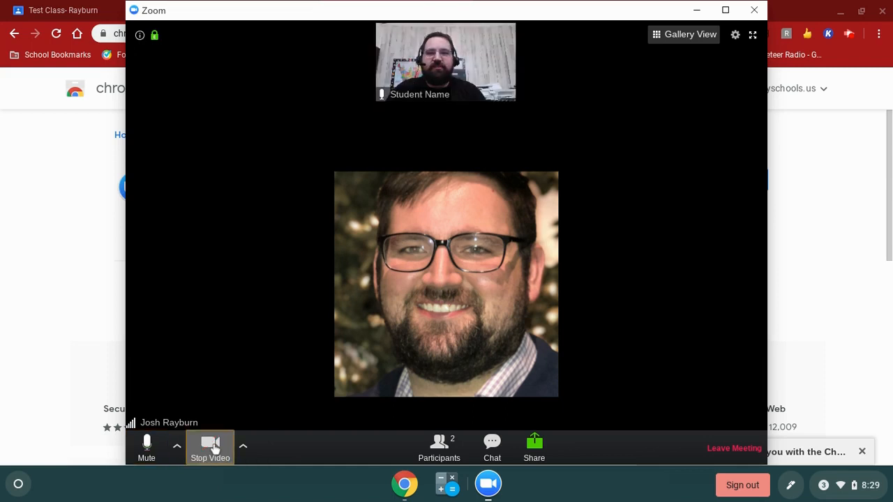
pyautogui.moveTo(210, 446)
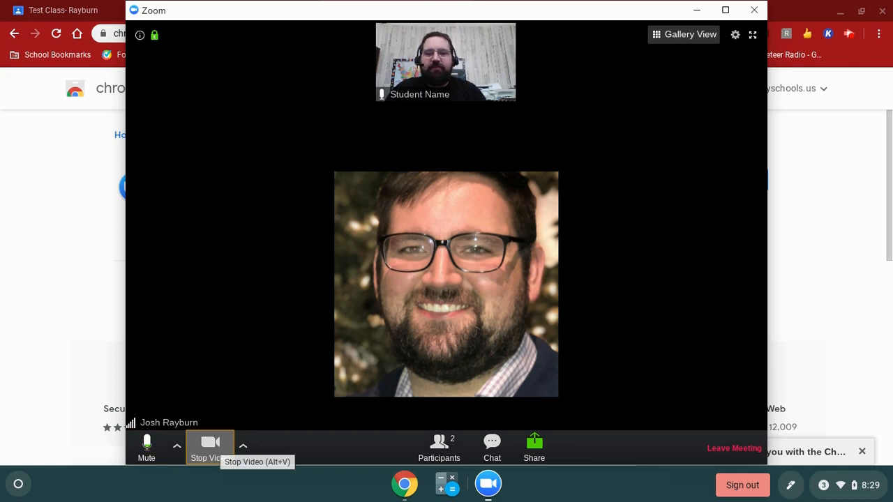
pyautogui.click(210, 446)
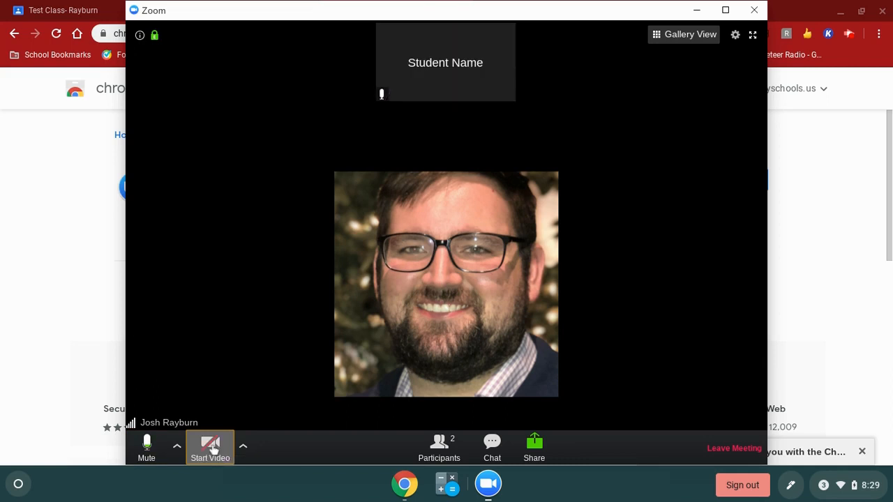
pyautogui.moveTo(216, 450)
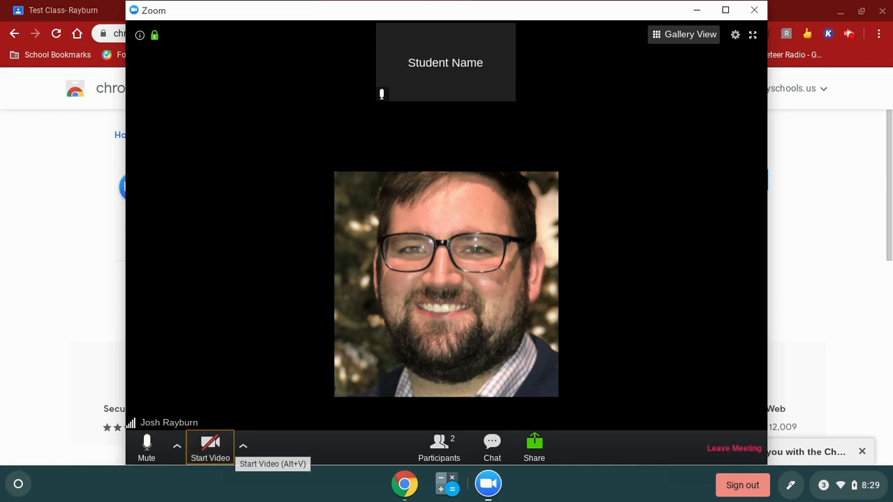
pyautogui.click(491, 447)
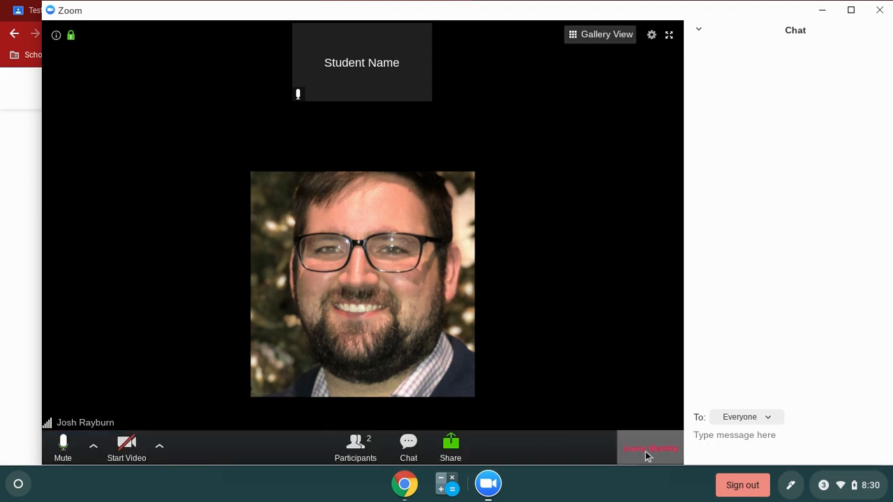
# - Leave the class meeting and confirm in the Leave Meeting dialog
pyautogui.click(650, 448)
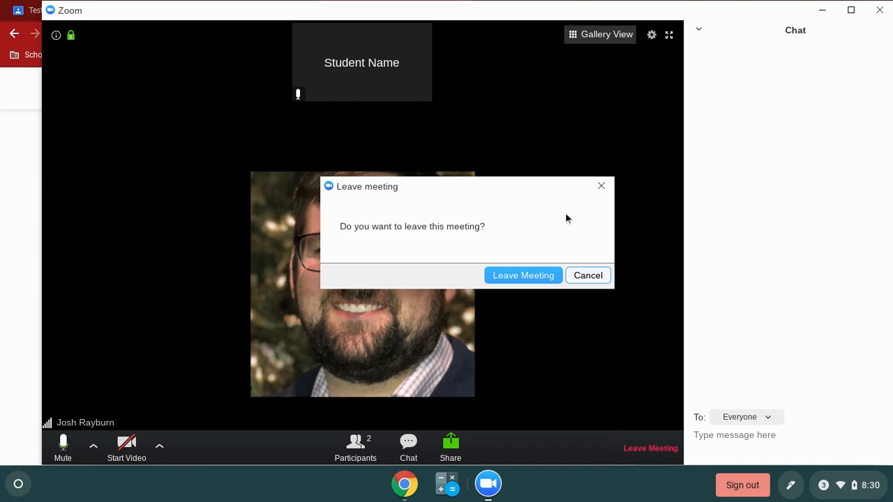
pyautogui.moveTo(522, 275)
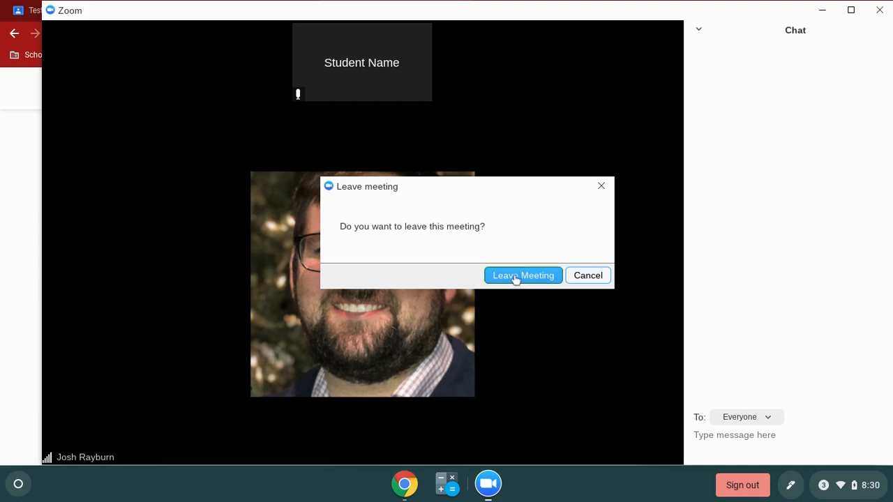
pyautogui.click(523, 275)
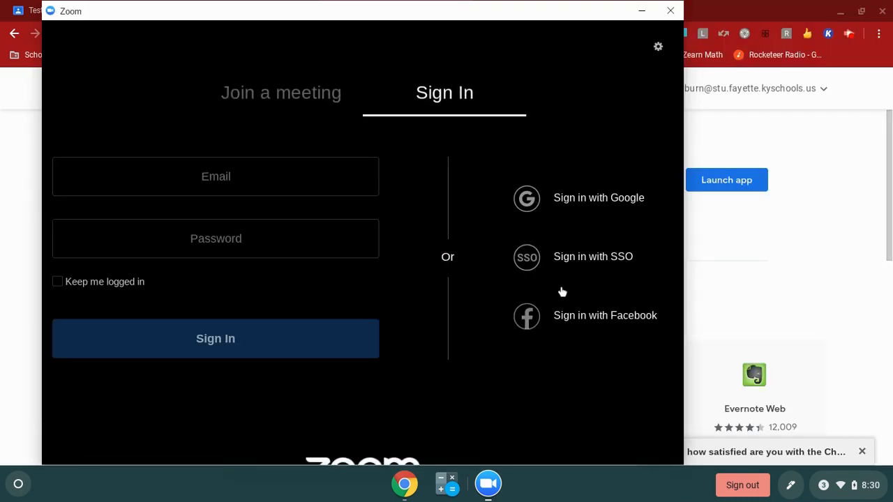
pyautogui.moveTo(478, 112)
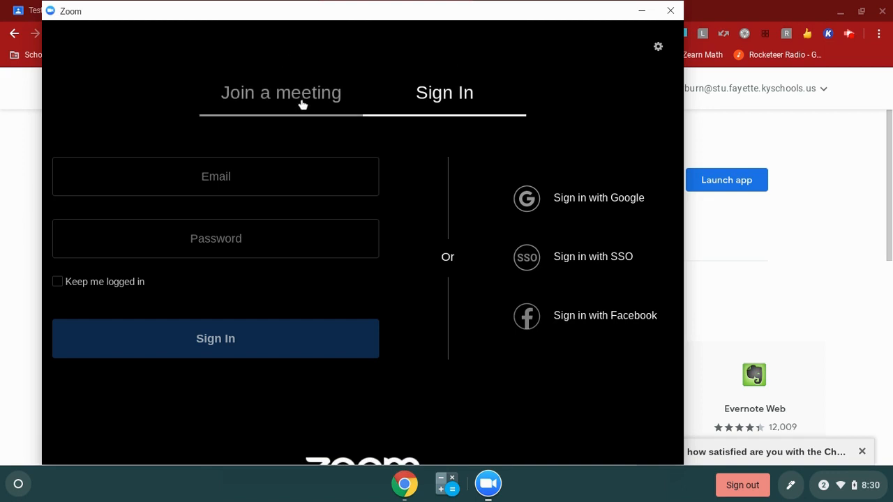
# - Switch Zoom to Join a meeting and return to the Classroom stream's Zoom post
pyautogui.click(280, 92)
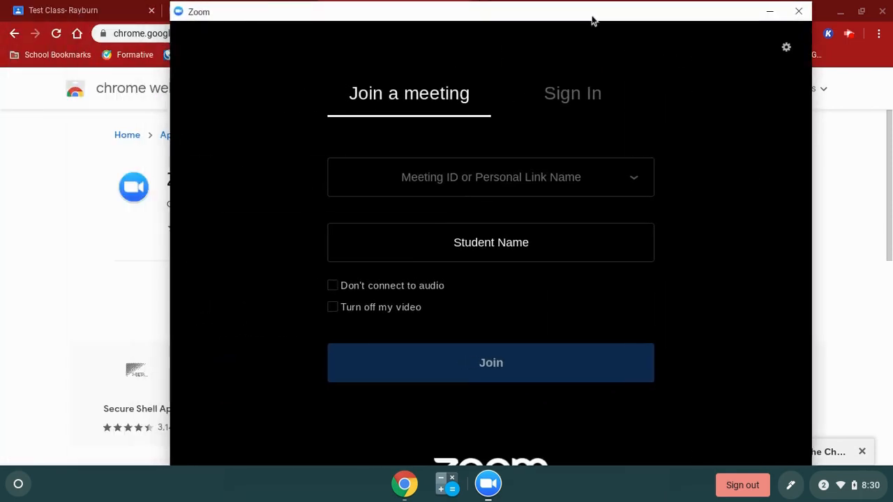
pyautogui.click(797, 11)
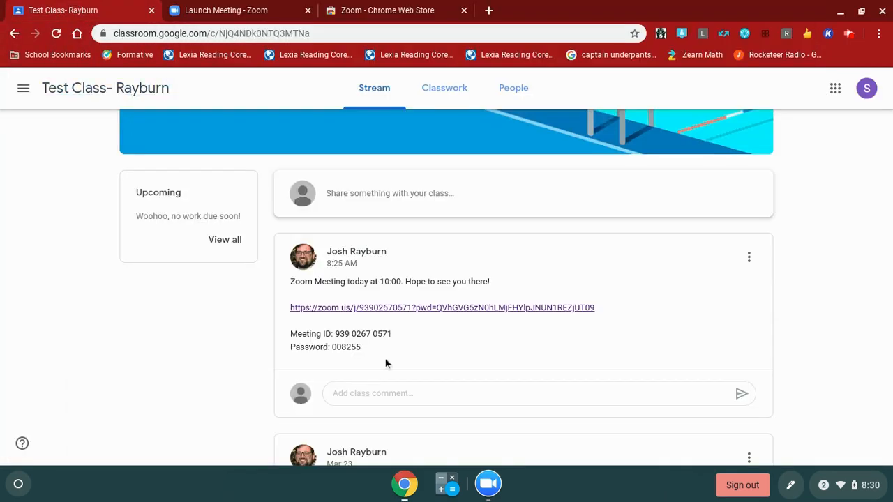
pyautogui.moveTo(397, 340)
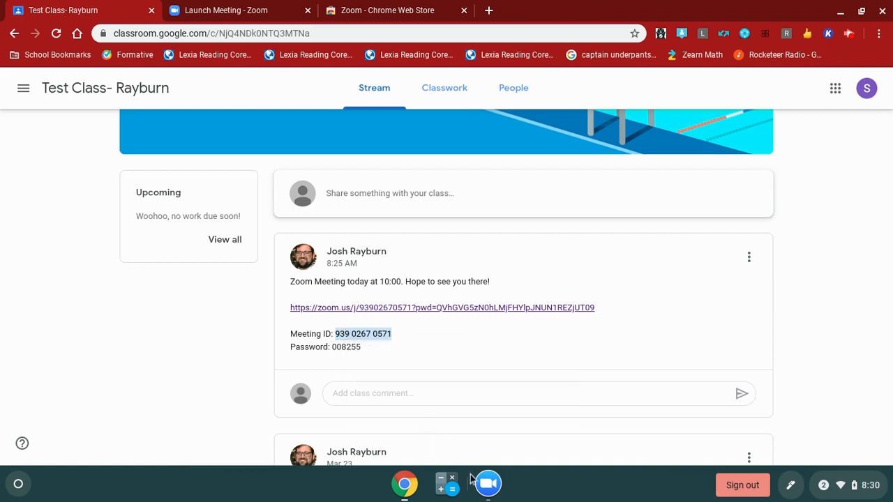
pyautogui.click(488, 483)
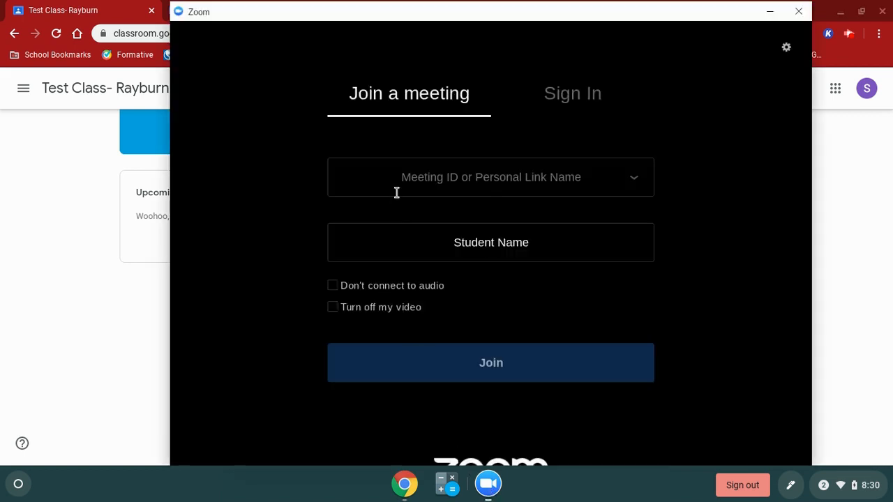
pyautogui.rightClick(491, 176)
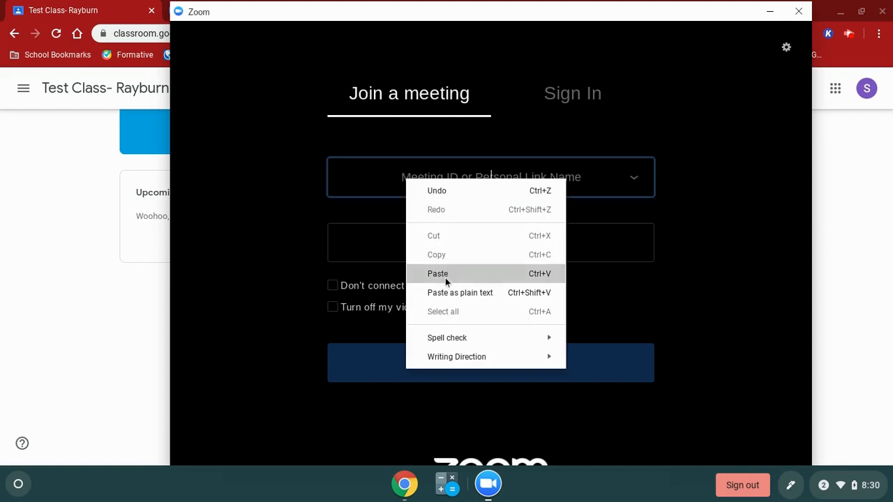
pyautogui.click(437, 273)
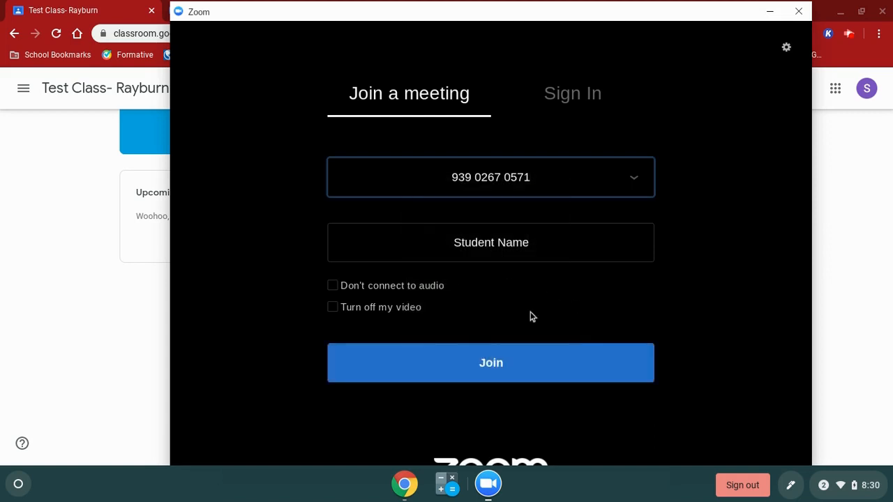
pyautogui.click(490, 362)
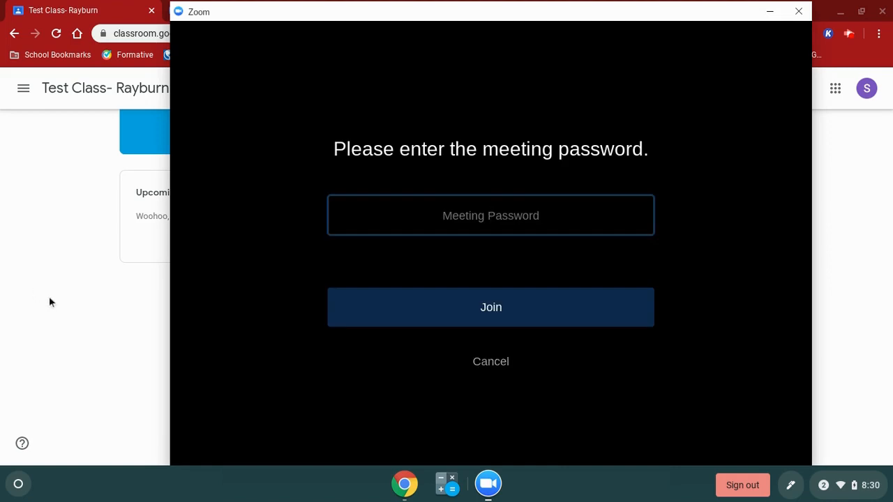
# - Copy the password from the Classroom post and submit it in Zoom's password prompt
pyautogui.click(490, 362)
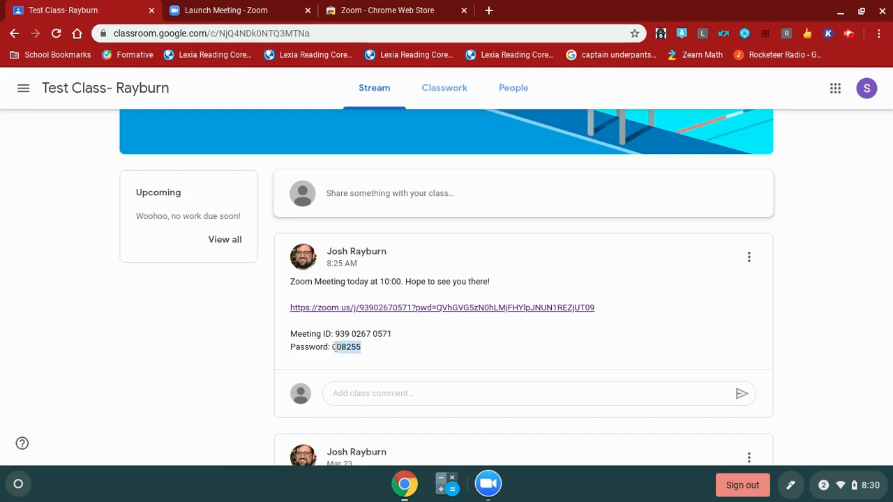
pyautogui.rightClick(347, 347)
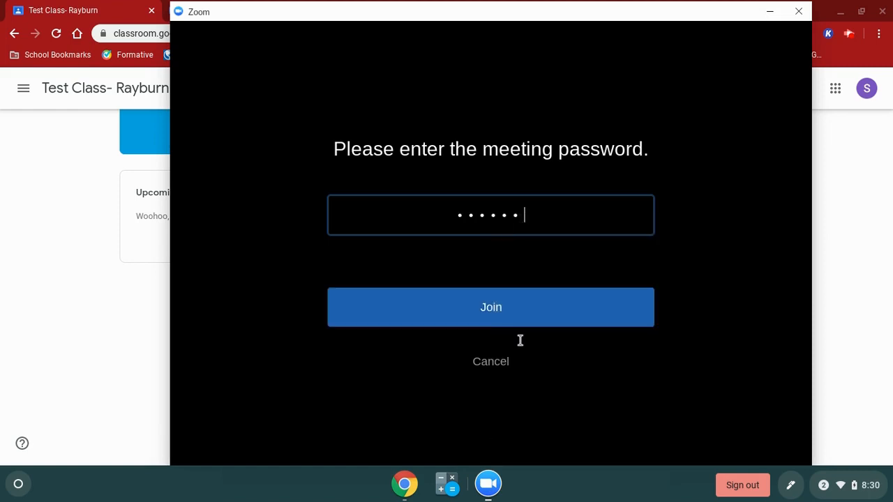
pyautogui.click(490, 307)
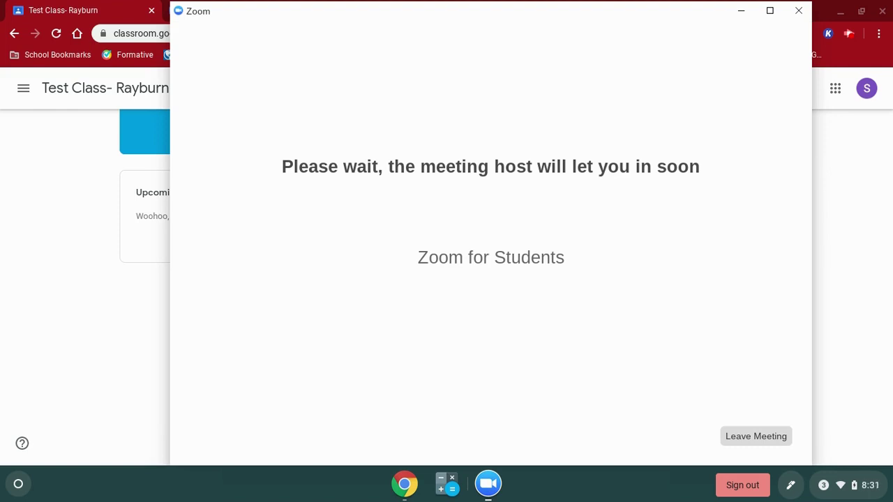